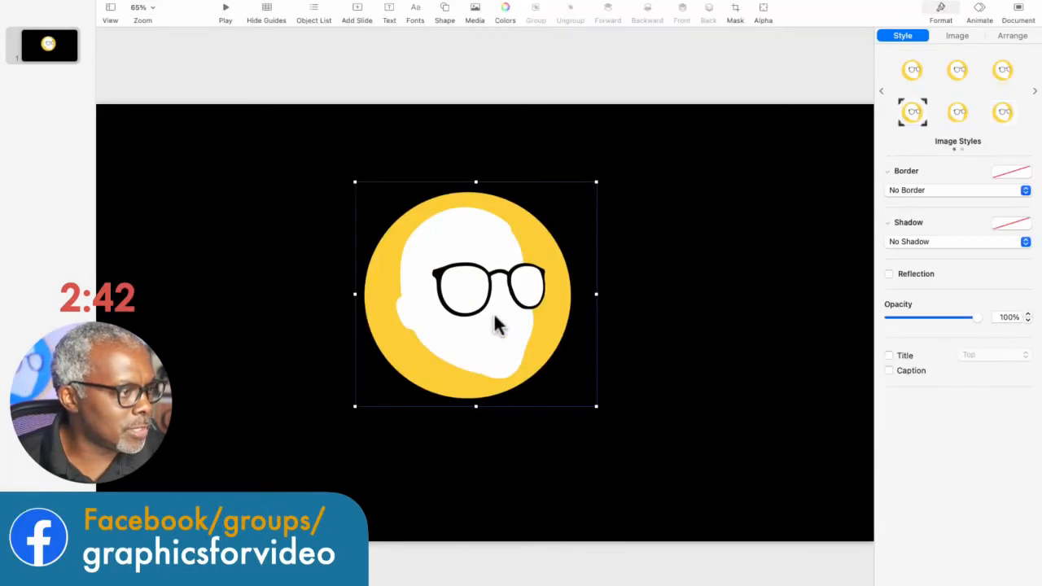
- Drag the yellow glasses logo to the centre of the black slide and deselect it
{"action": "left_click_drag", "start_coordinate": [476, 293], "coordinate": [508, 326]}
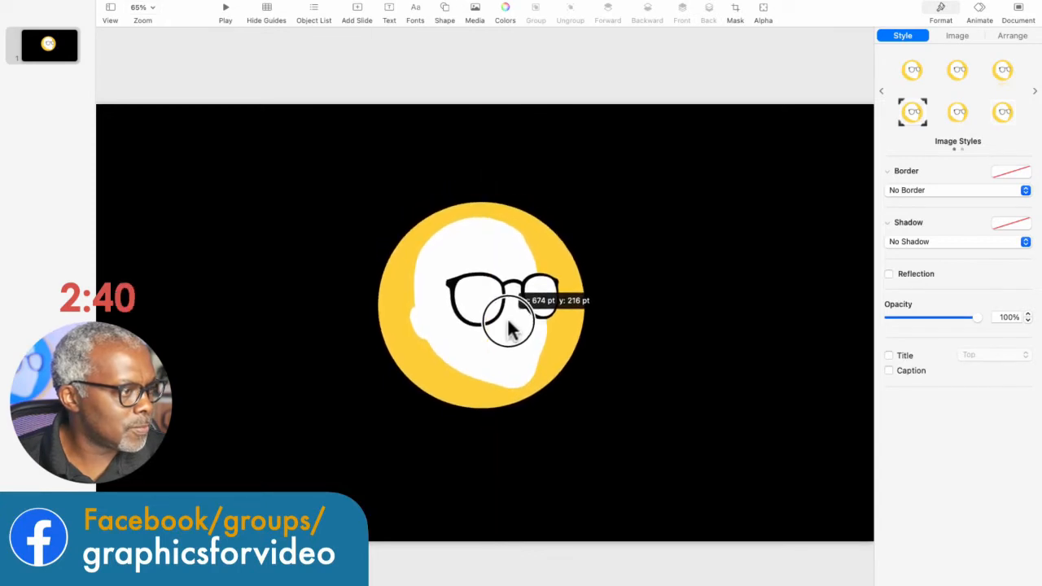
{"action": "left_click", "coordinate": [456, 262]}
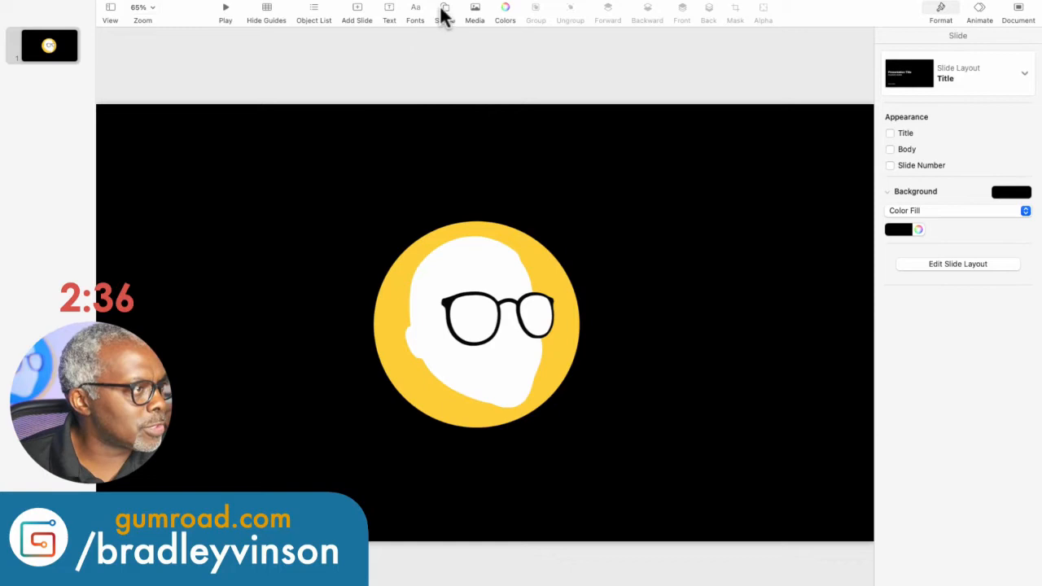
- Pick the freeform pen tool from the Shape gallery to draw the zigzag line
{"action": "left_click", "coordinate": [444, 12]}
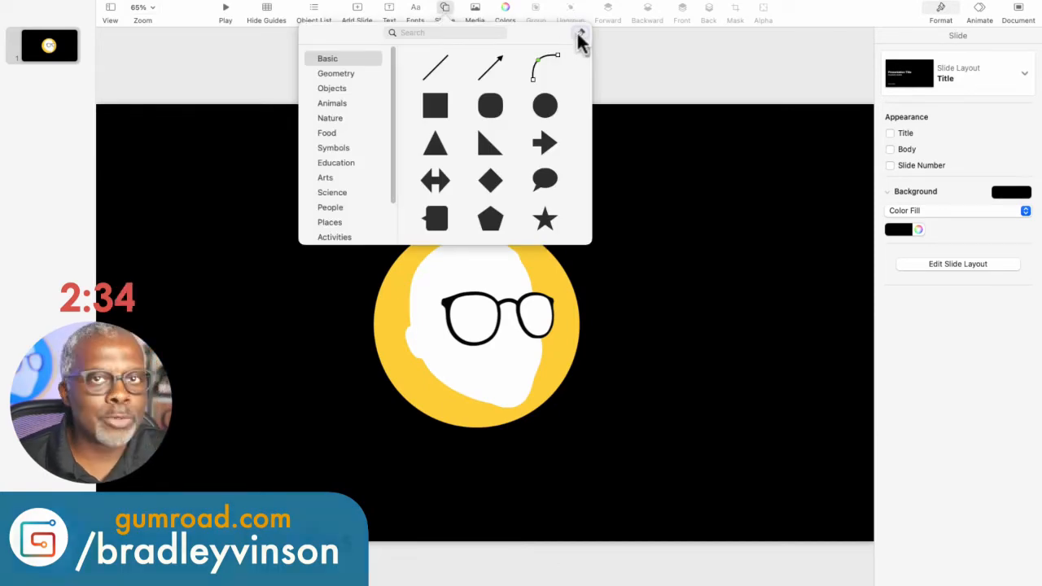
{"action": "left_click", "coordinate": [543, 67]}
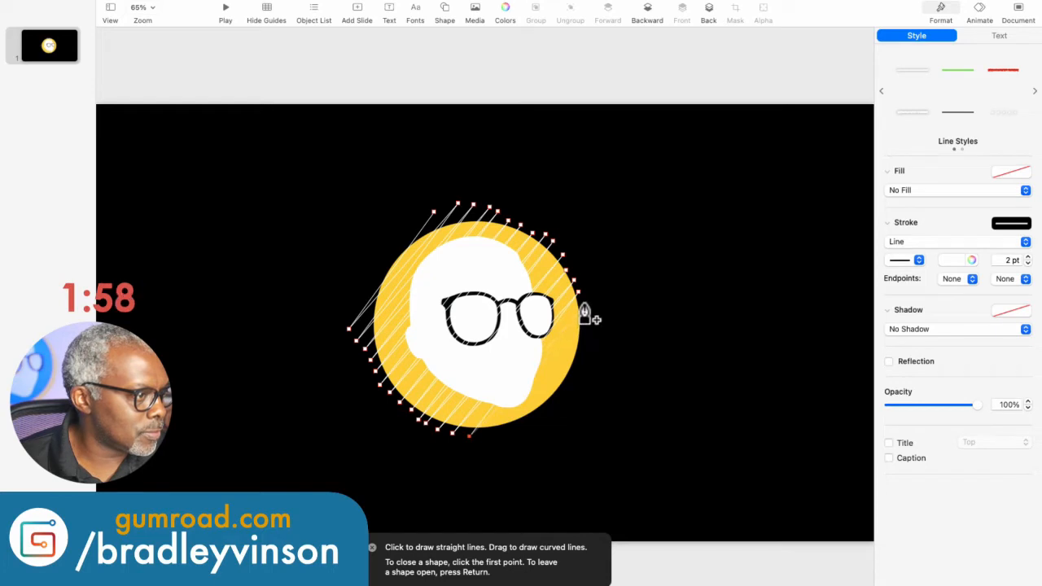
{"action": "mouse_move", "coordinate": [582, 342]}
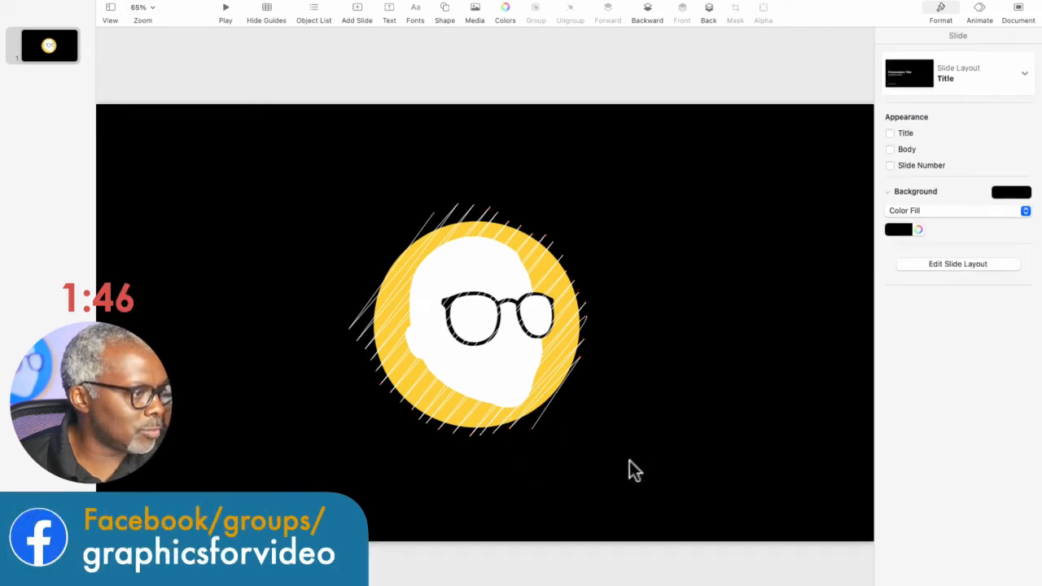
{"action": "mouse_move", "coordinate": [394, 285]}
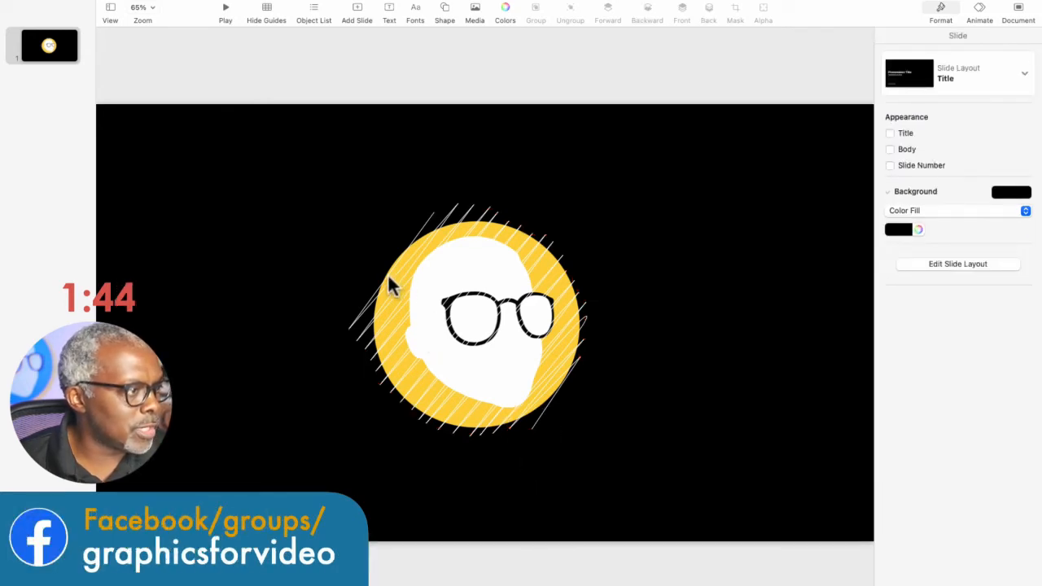
- Select the zigzag line and thicken its stroke to 44 pt
{"action": "left_click", "coordinate": [468, 318]}
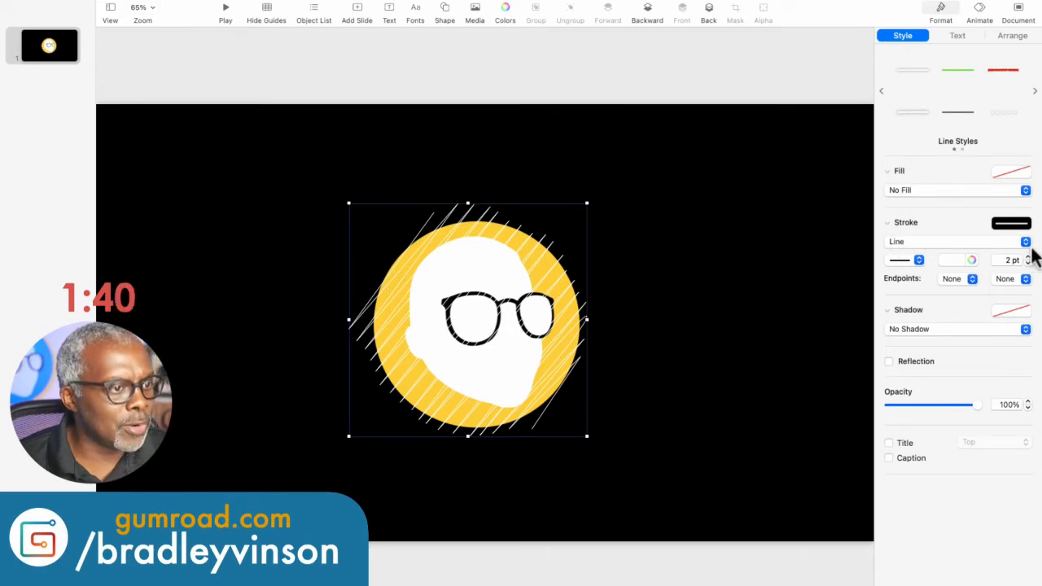
{"action": "left_click", "coordinate": [1027, 257]}
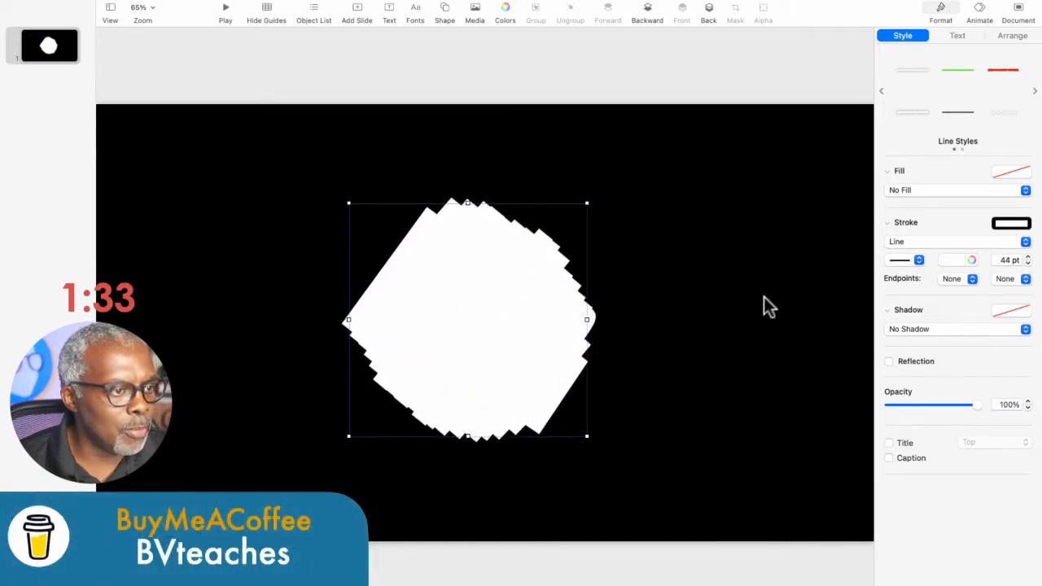
{"action": "mouse_move", "coordinate": [960, 268]}
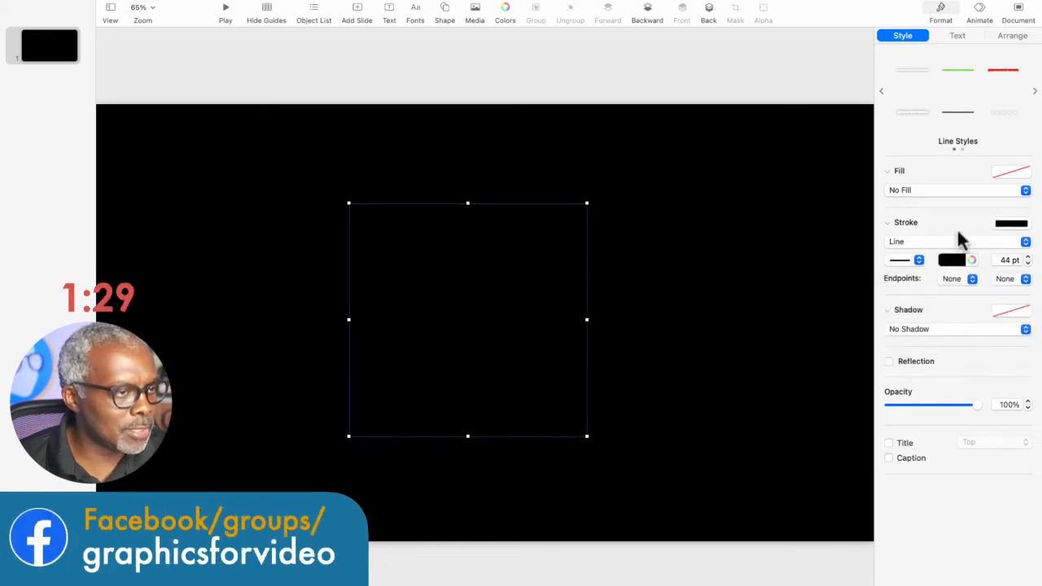
{"action": "mouse_move", "coordinate": [940, 40]}
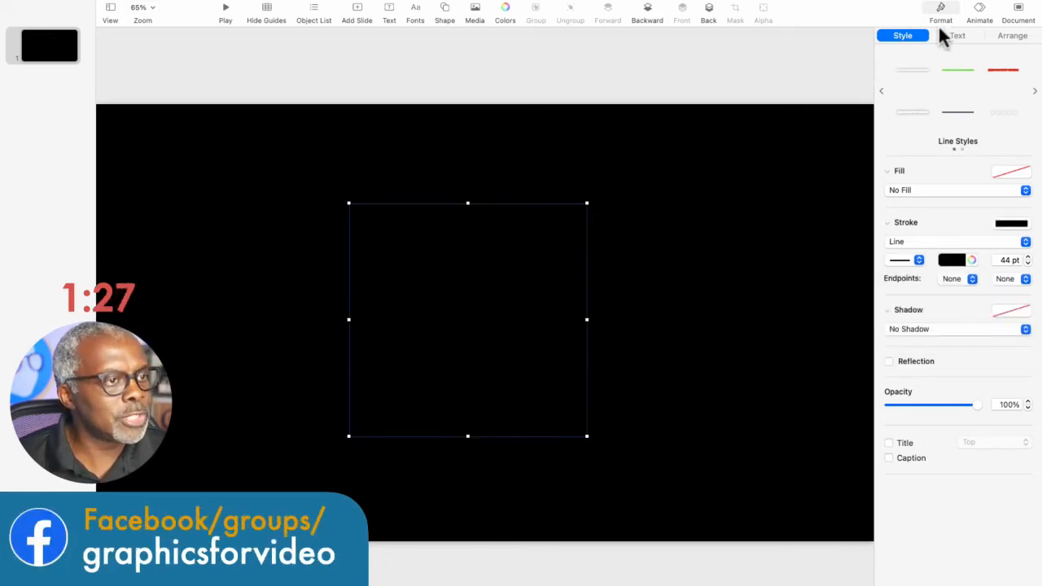
- Give the line a 2.5 s Line Draw build-out and preview it
{"action": "left_click", "coordinate": [980, 12]}
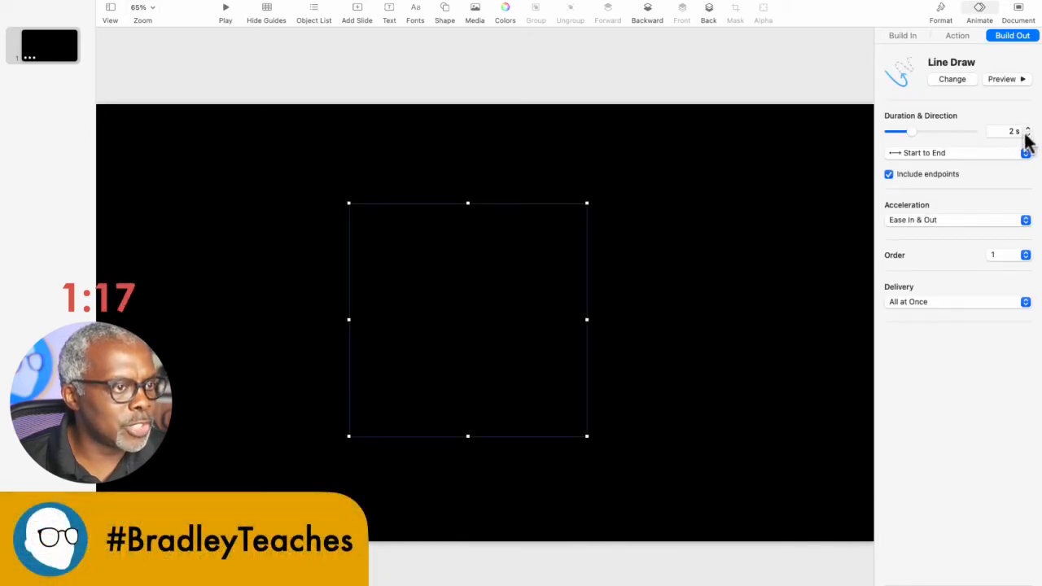
{"action": "left_click", "coordinate": [1026, 127]}
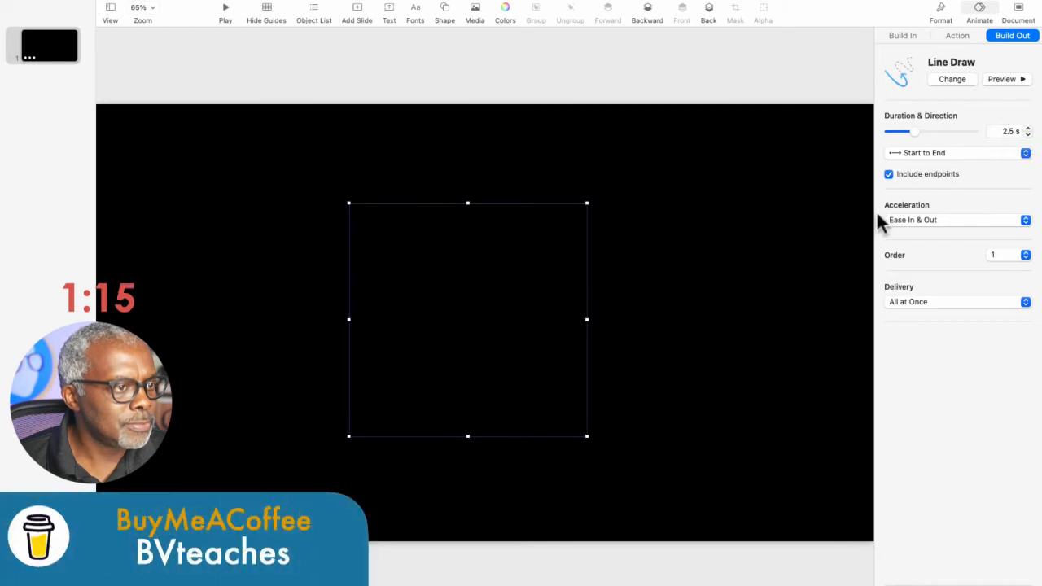
{"action": "mouse_move", "coordinate": [778, 289]}
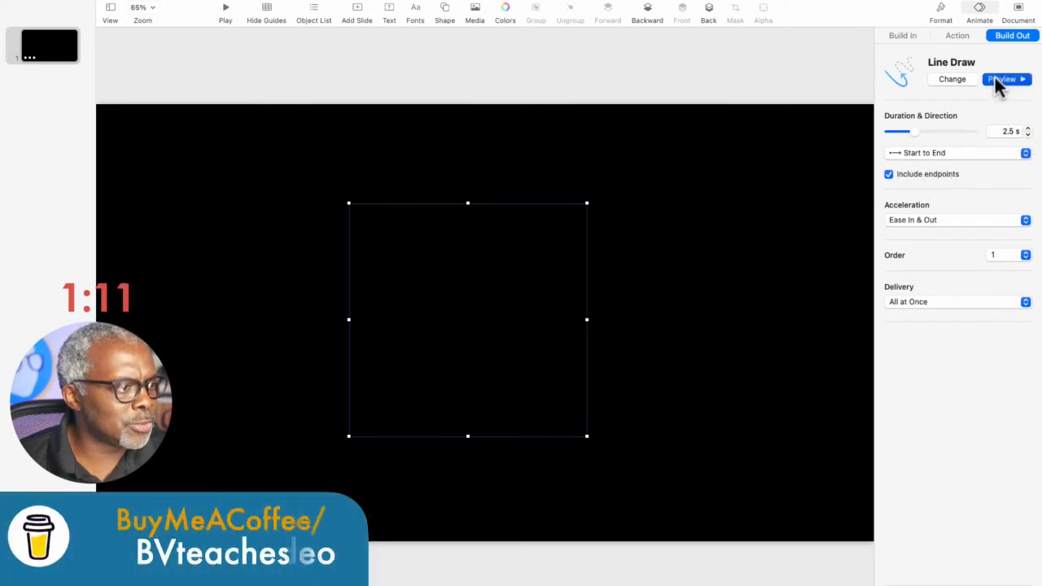
{"action": "left_click", "coordinate": [1002, 79]}
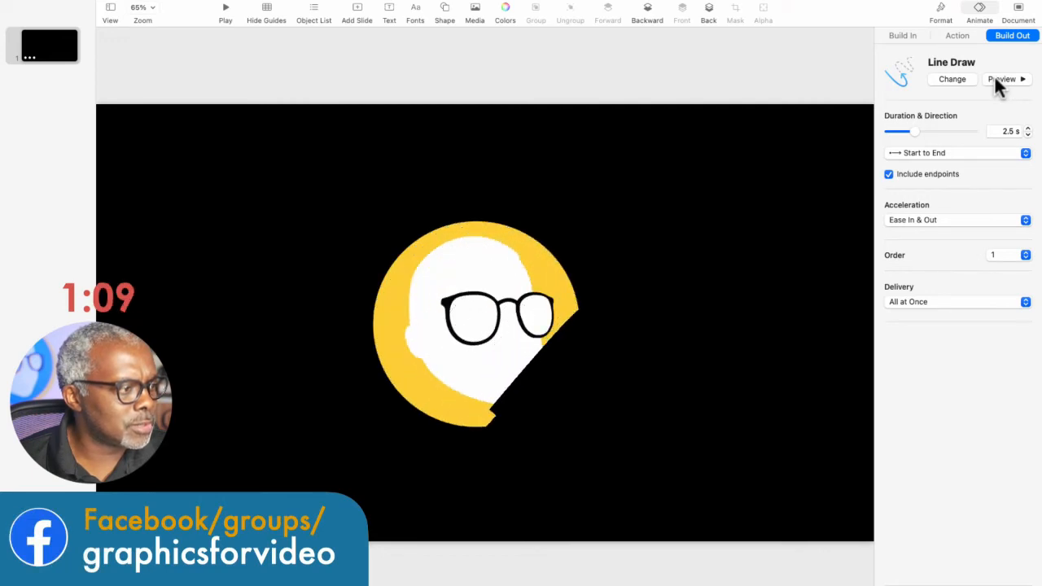
{"action": "left_click", "coordinate": [1001, 79]}
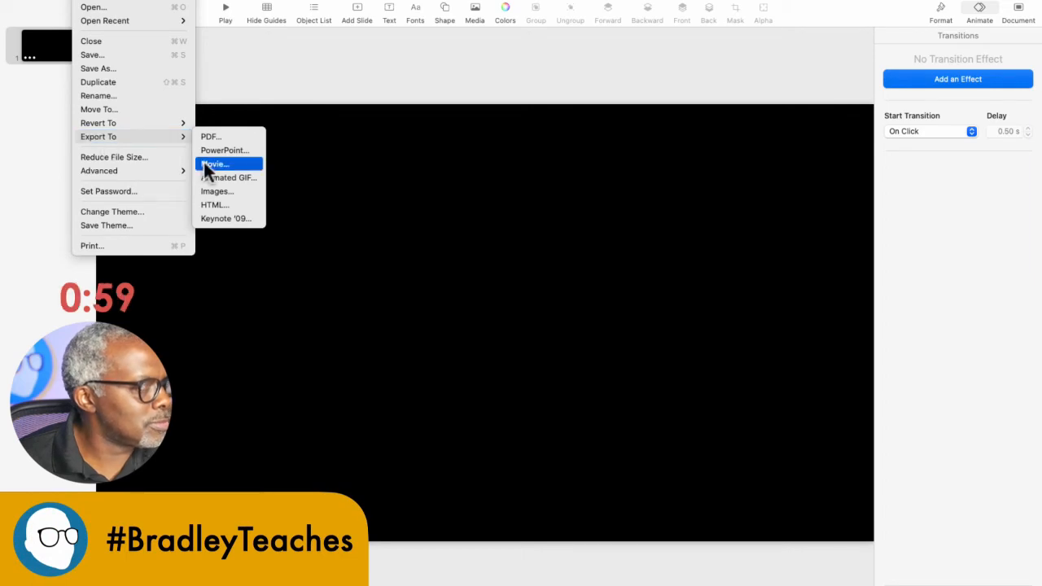
- Export the presentation as movie logo-reveal.mov to the Desktop
{"action": "left_click", "coordinate": [216, 164]}
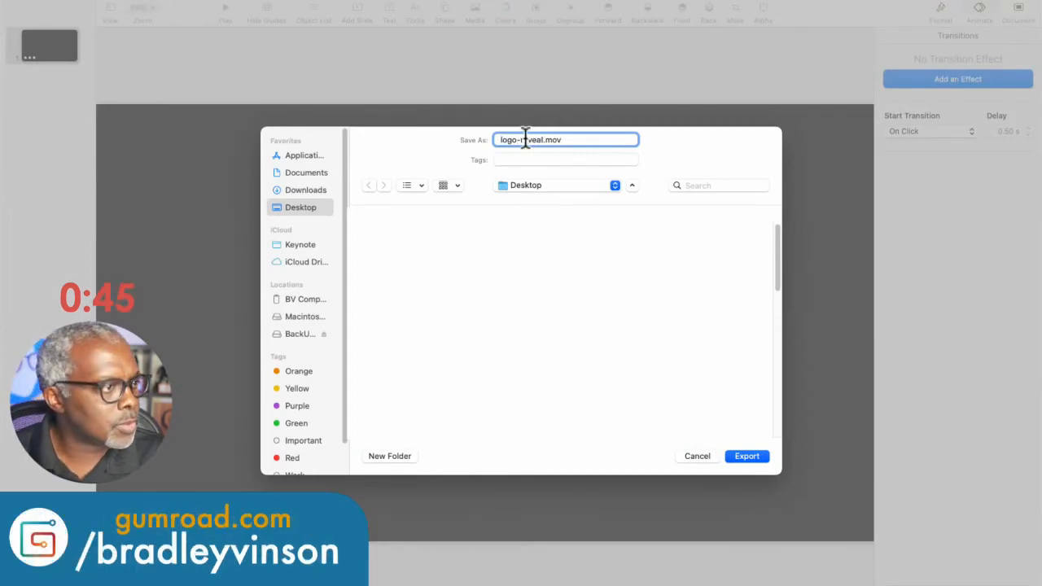
{"action": "left_click", "coordinate": [746, 456]}
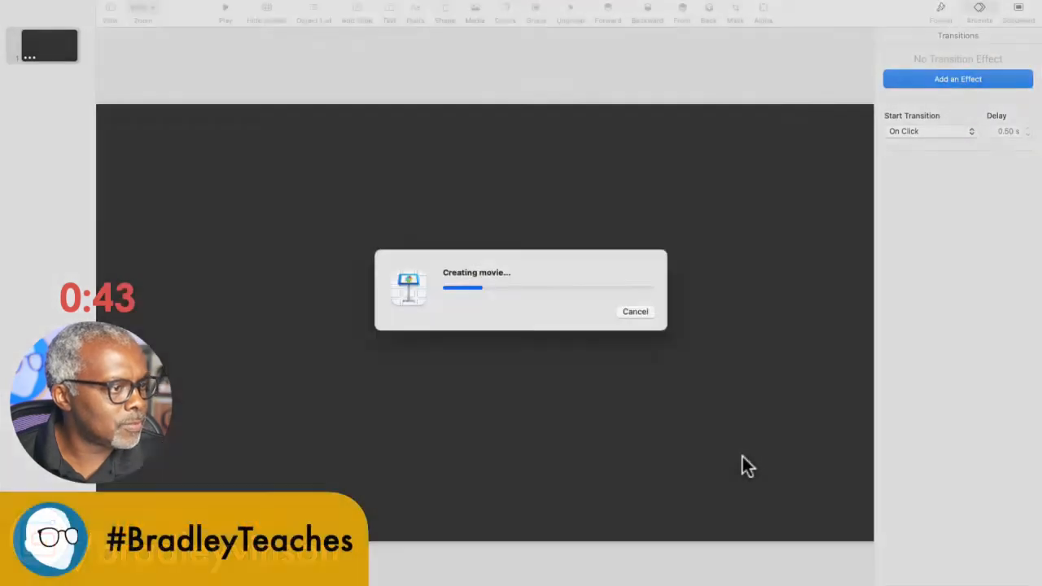